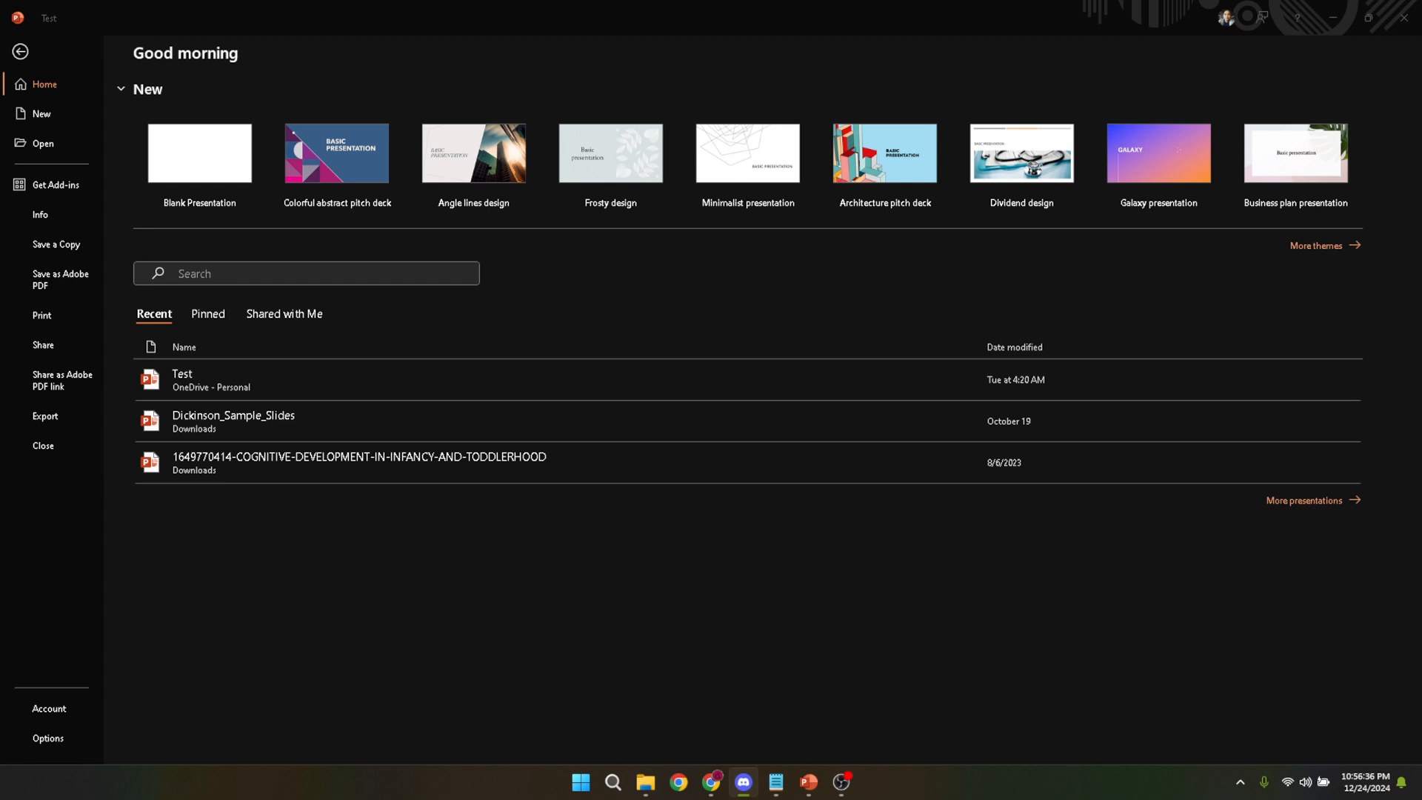
mouse_move(1086, 597)
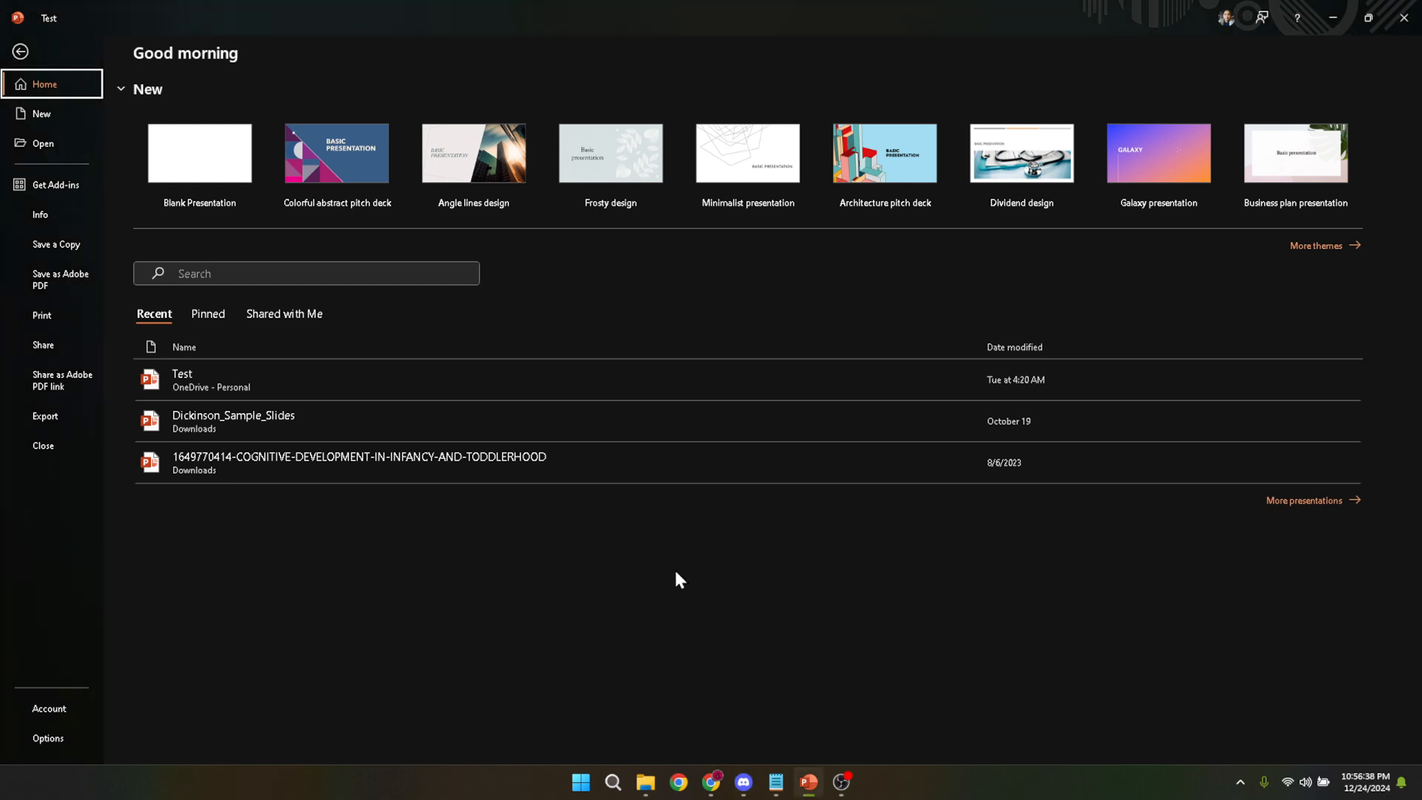
mouse_move(662, 618)
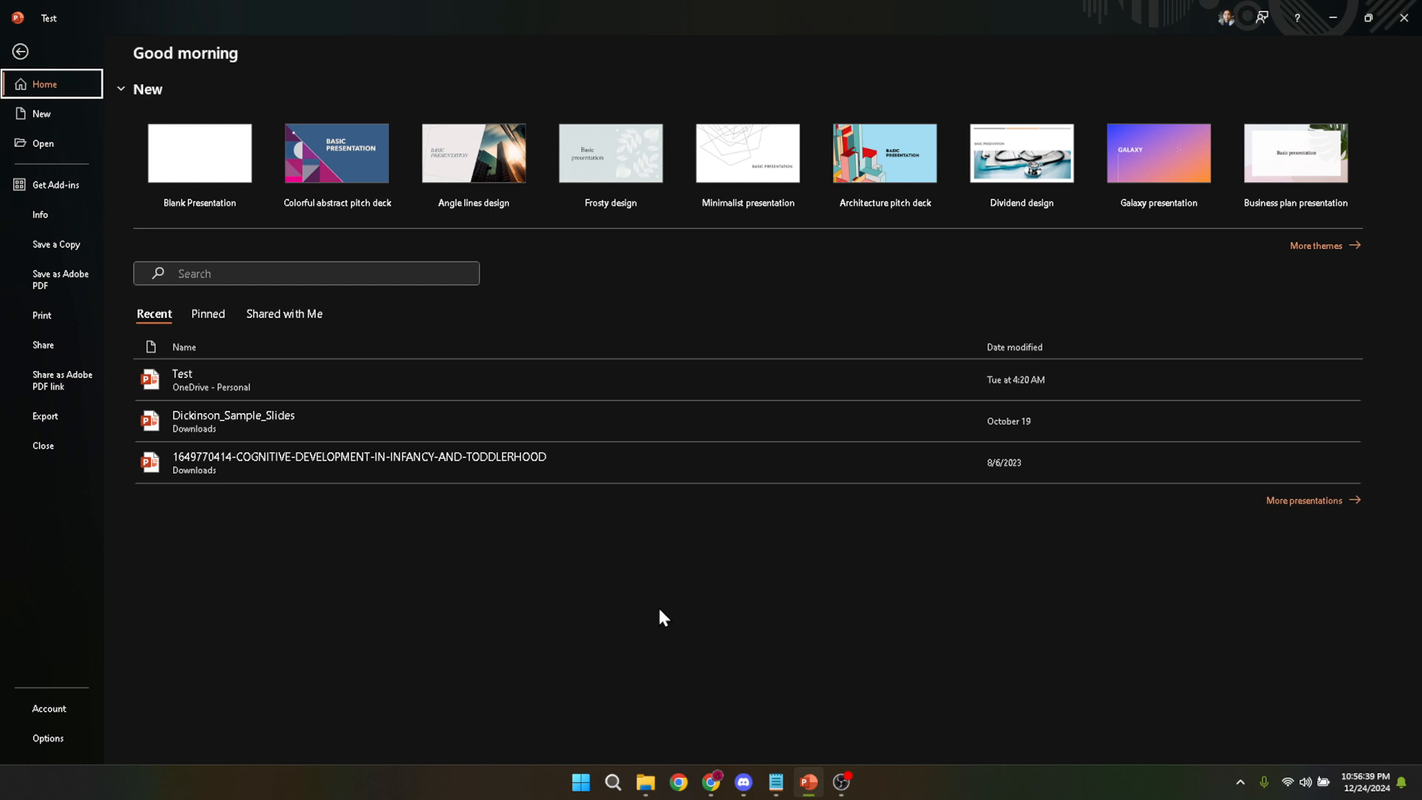
Search Windows for 'powerpoint' to locate the PowerPoint app
text(powerpoint)
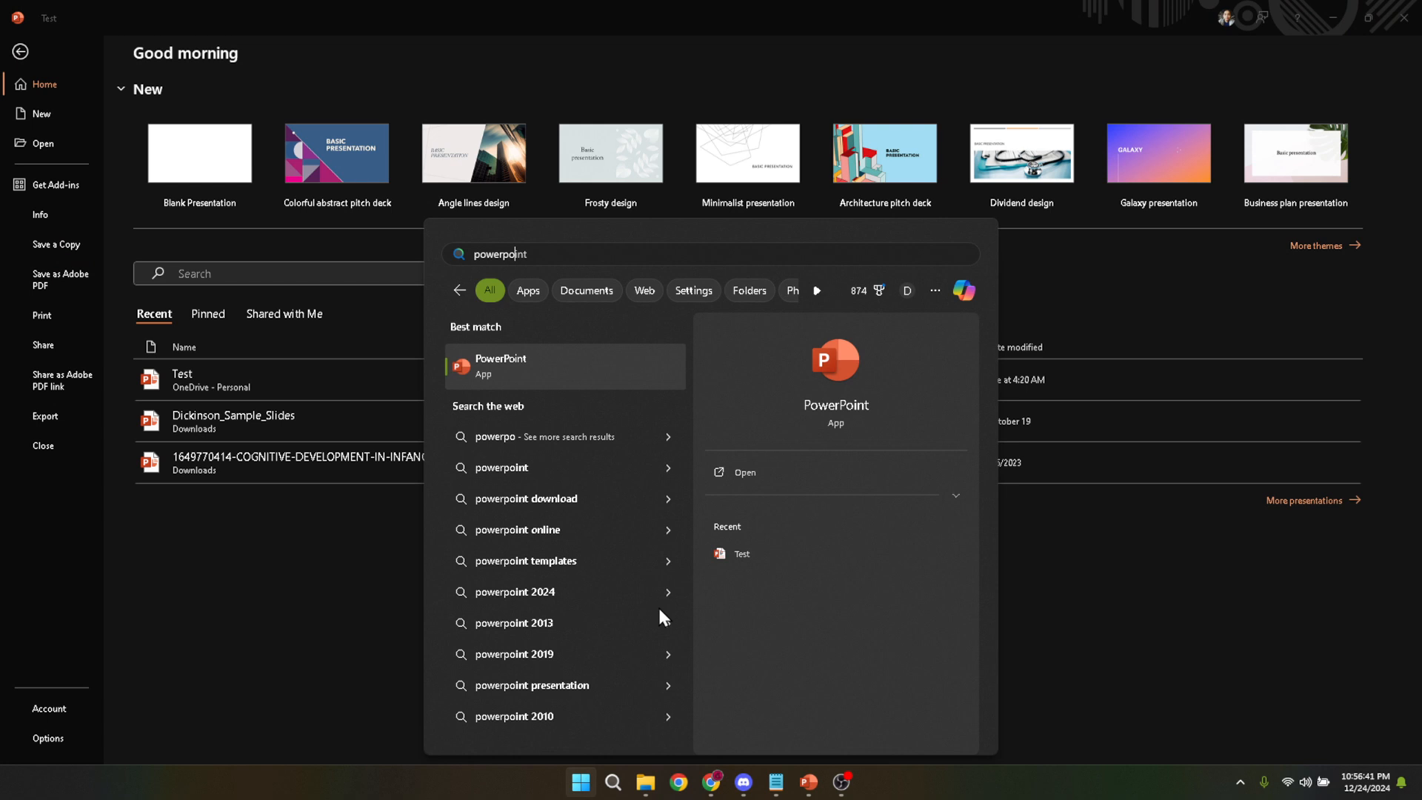
mouse_move(494, 361)
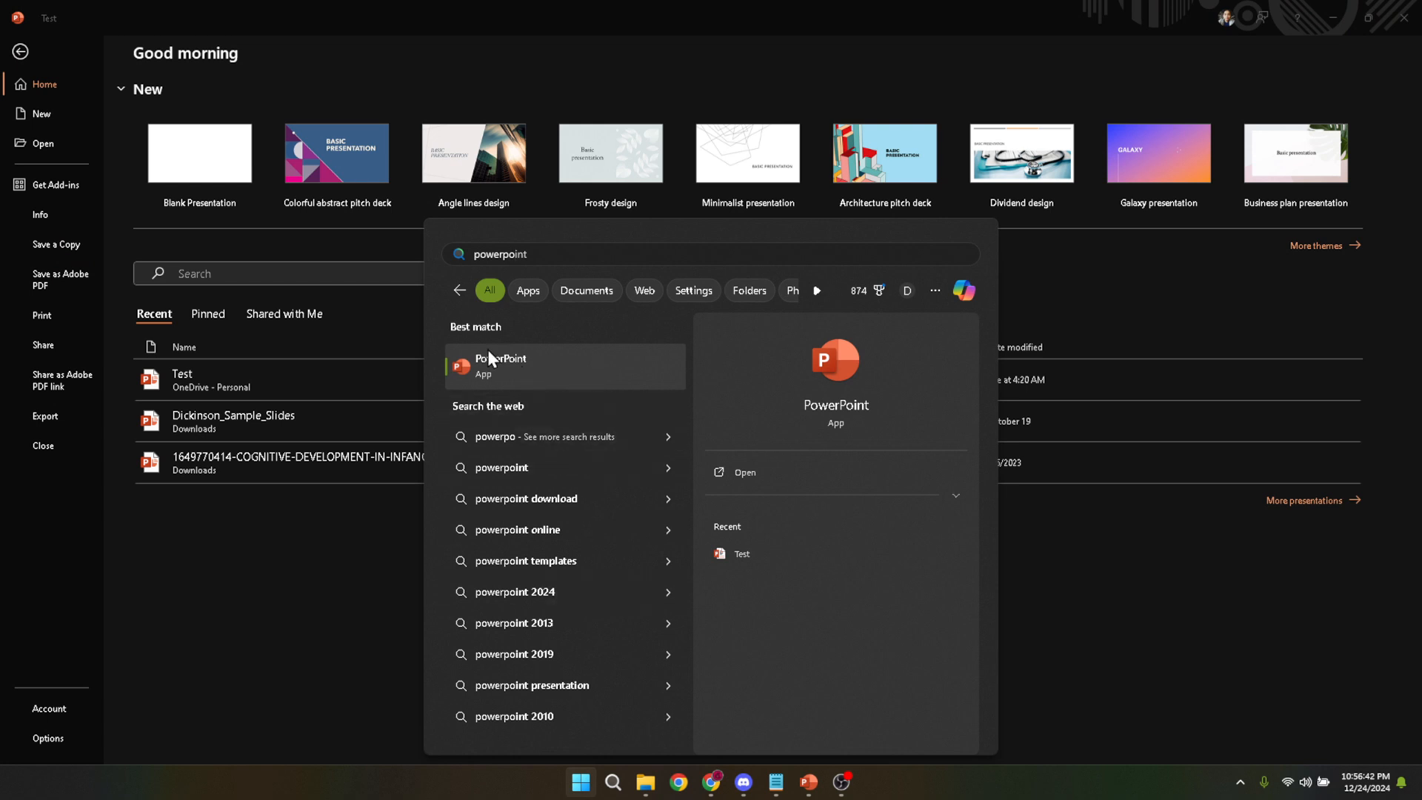
mouse_move(427, 434)
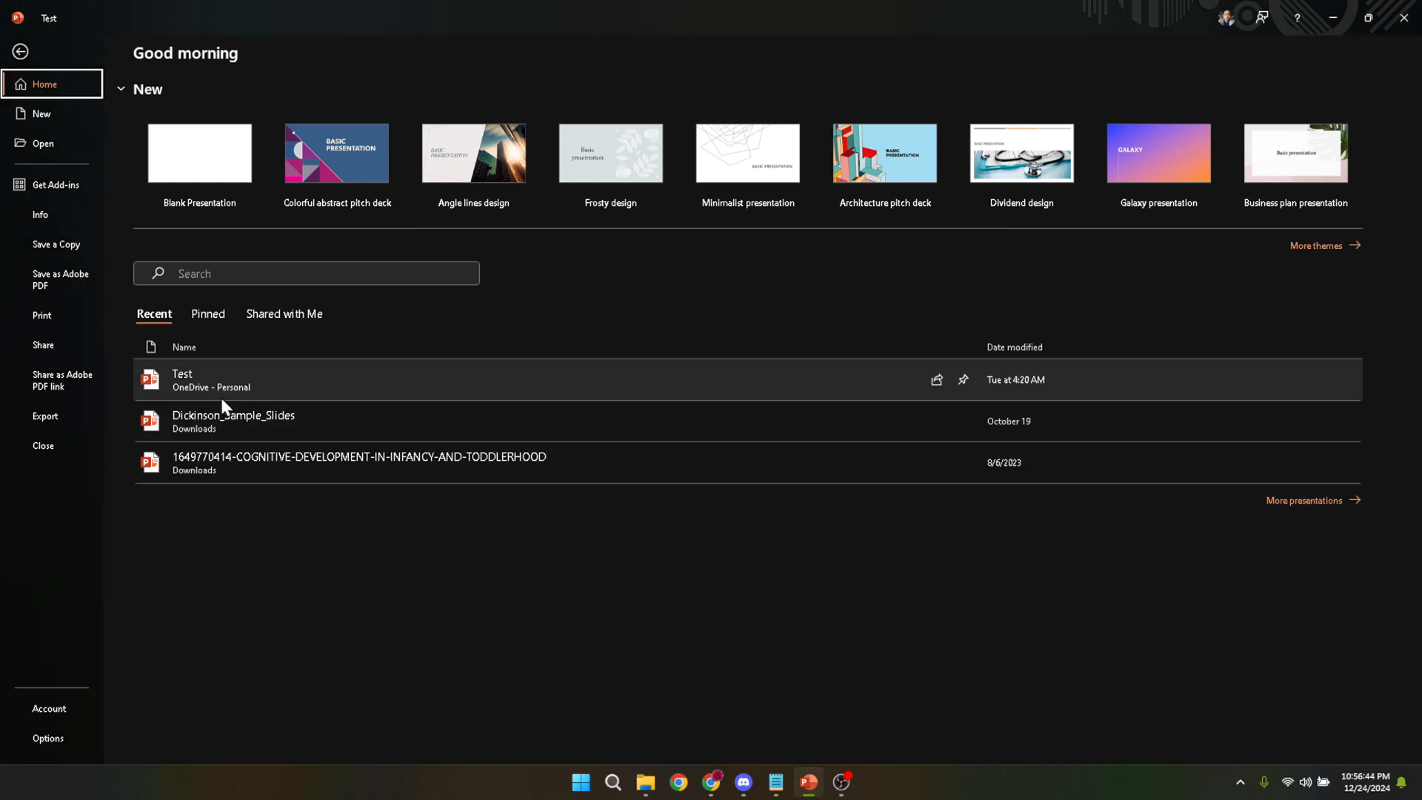
mouse_move(240, 380)
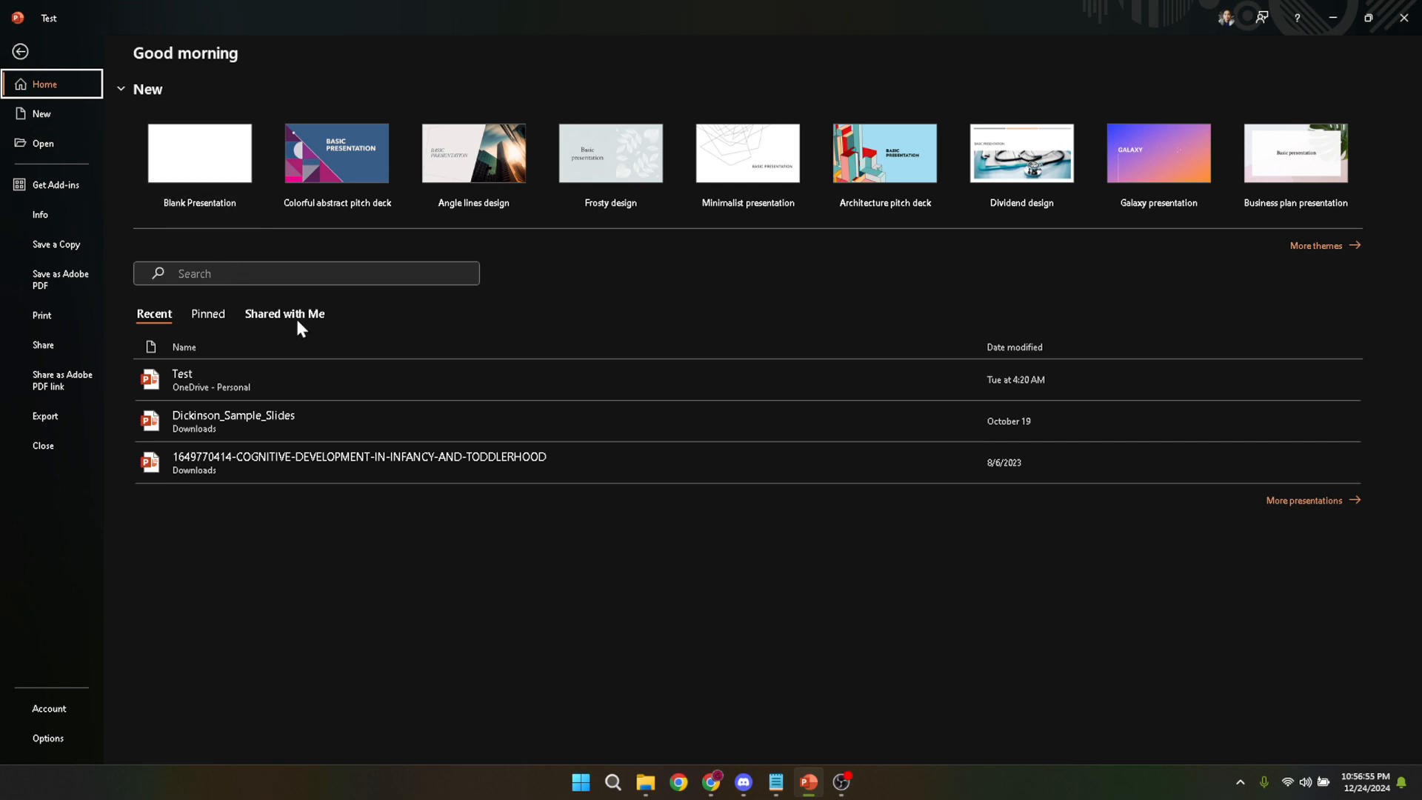
mouse_move(89, 157)
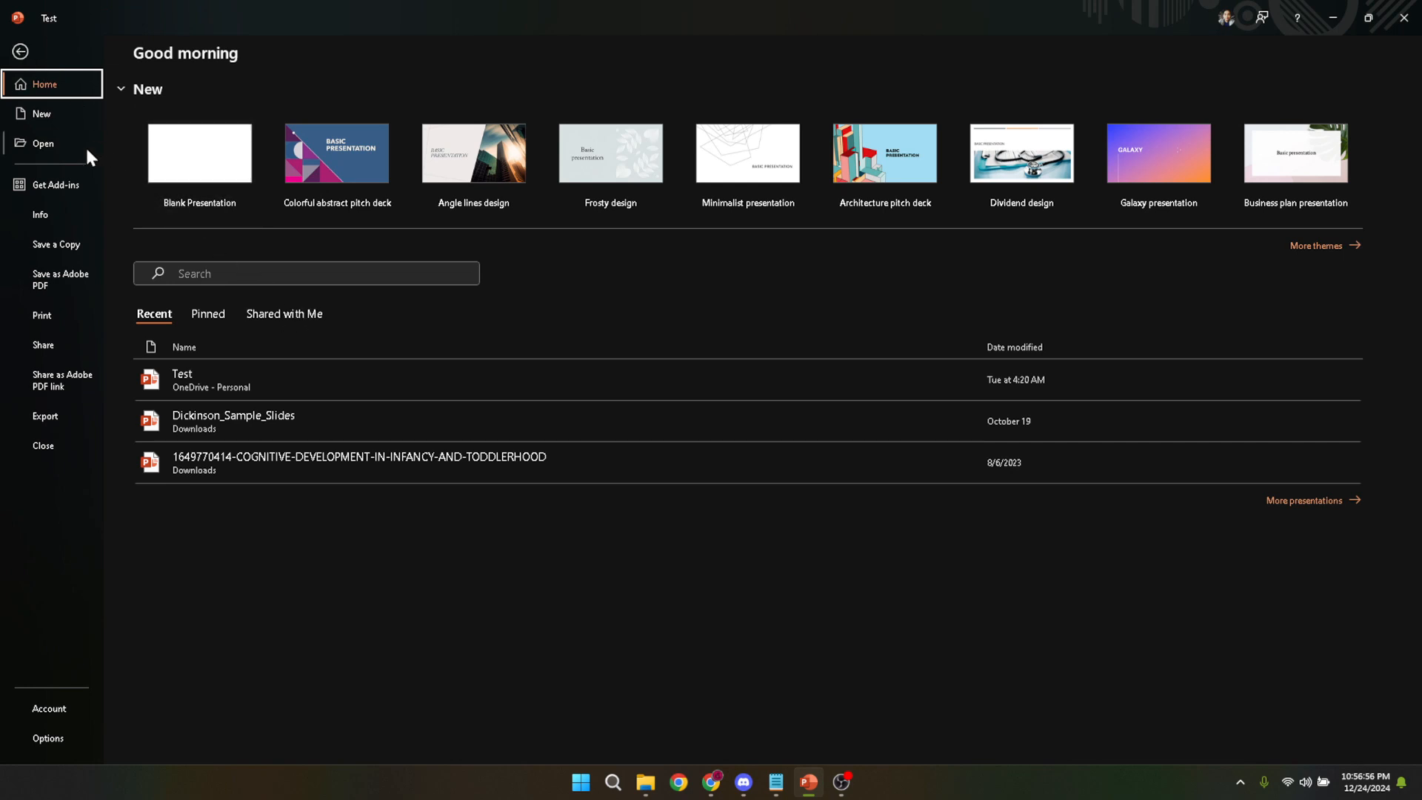
mouse_move(90, 203)
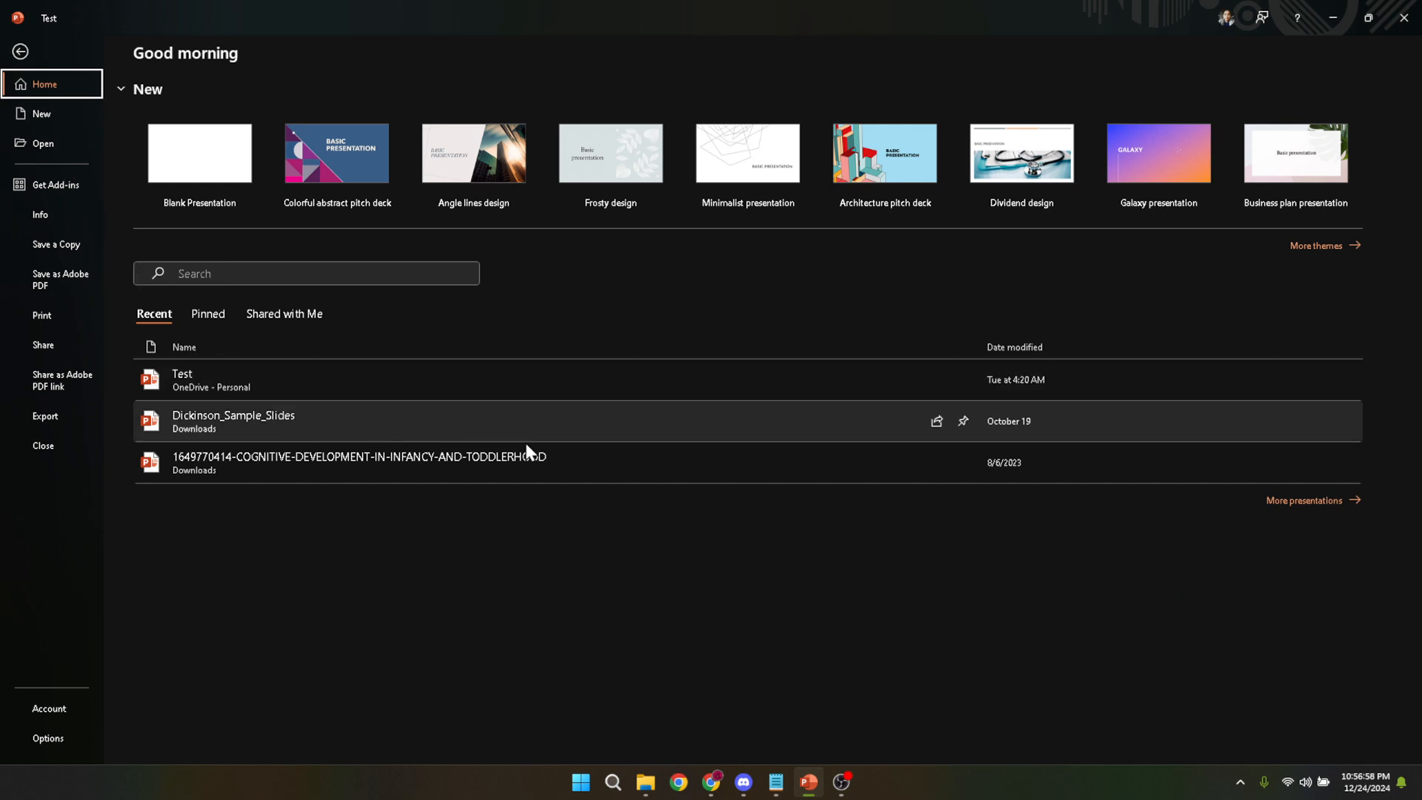
mouse_move(580, 461)
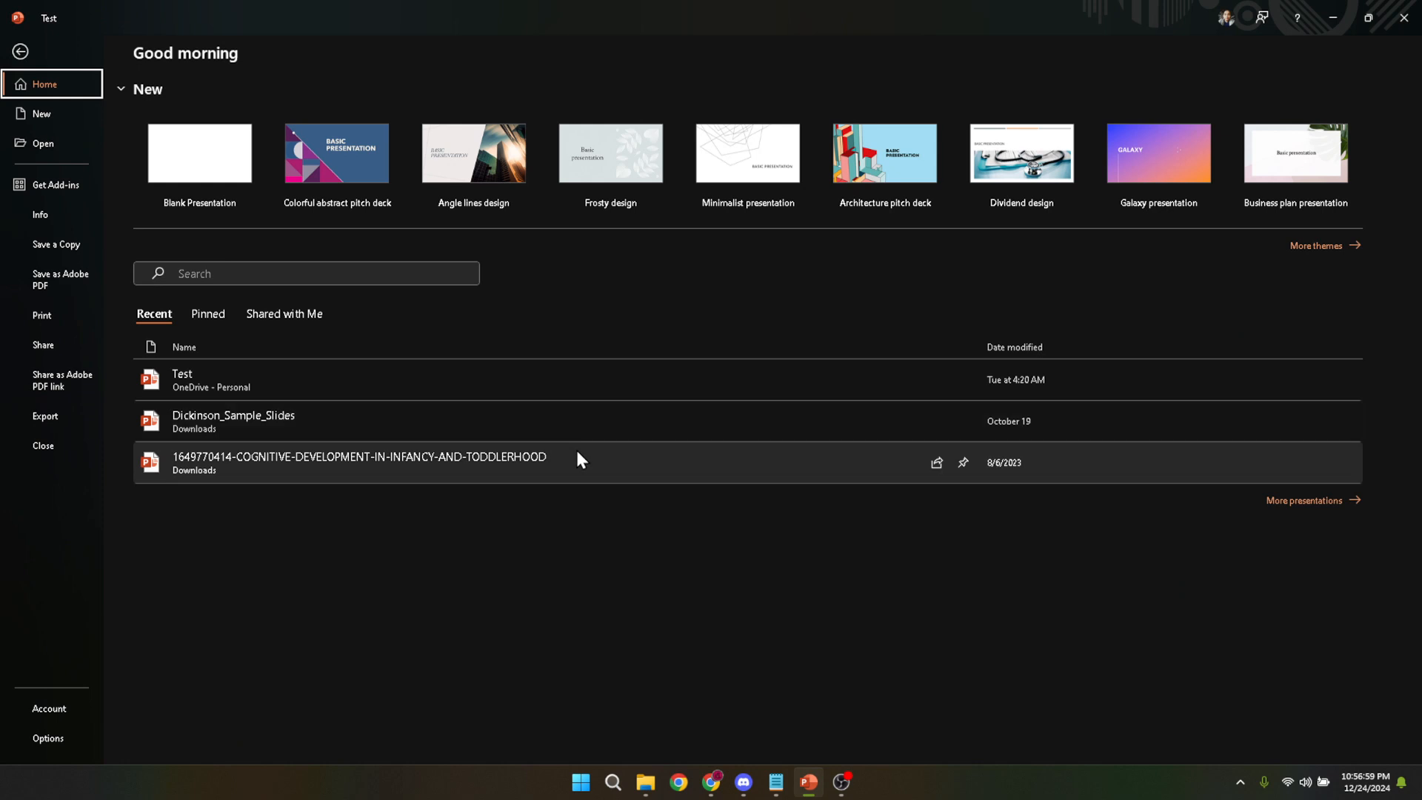
mouse_move(639, 478)
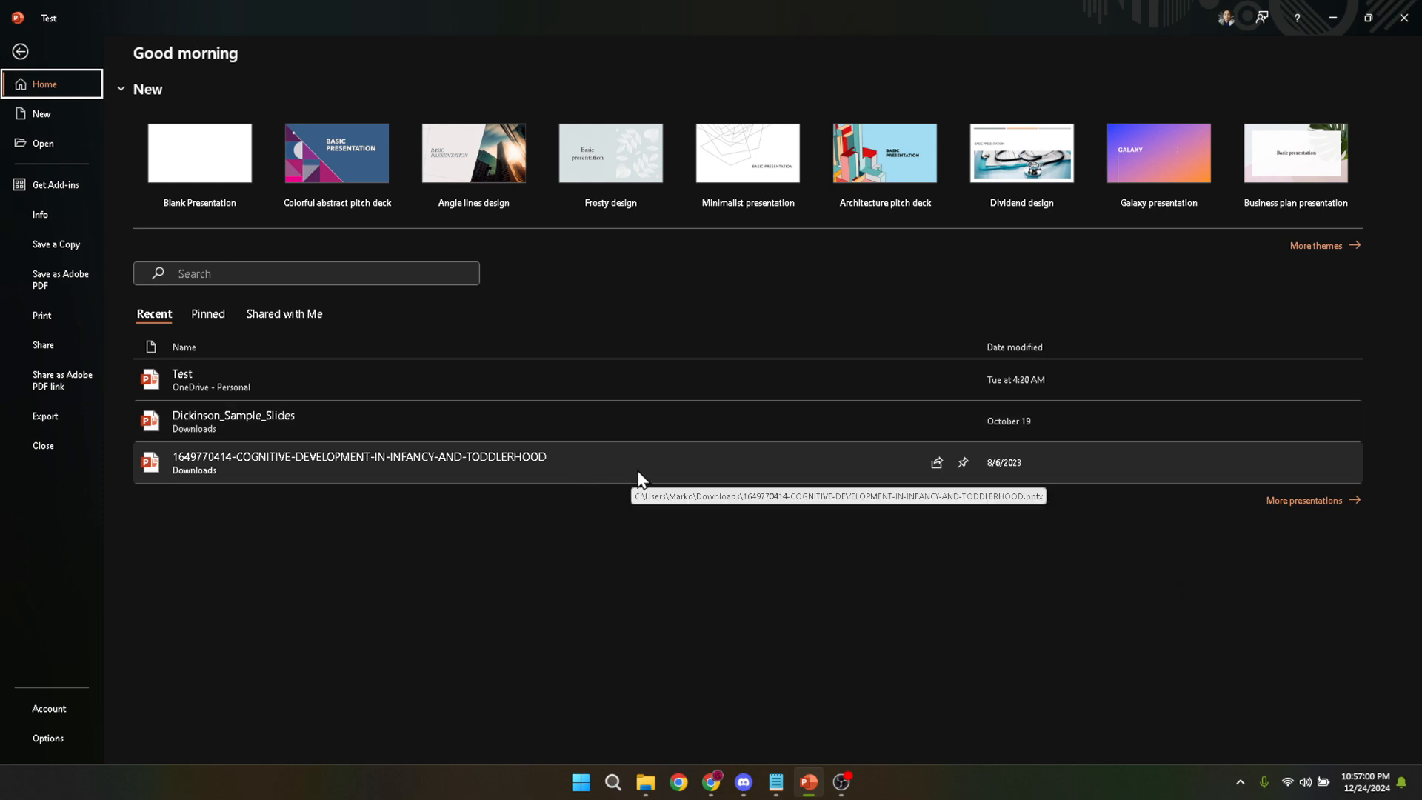
mouse_move(649, 476)
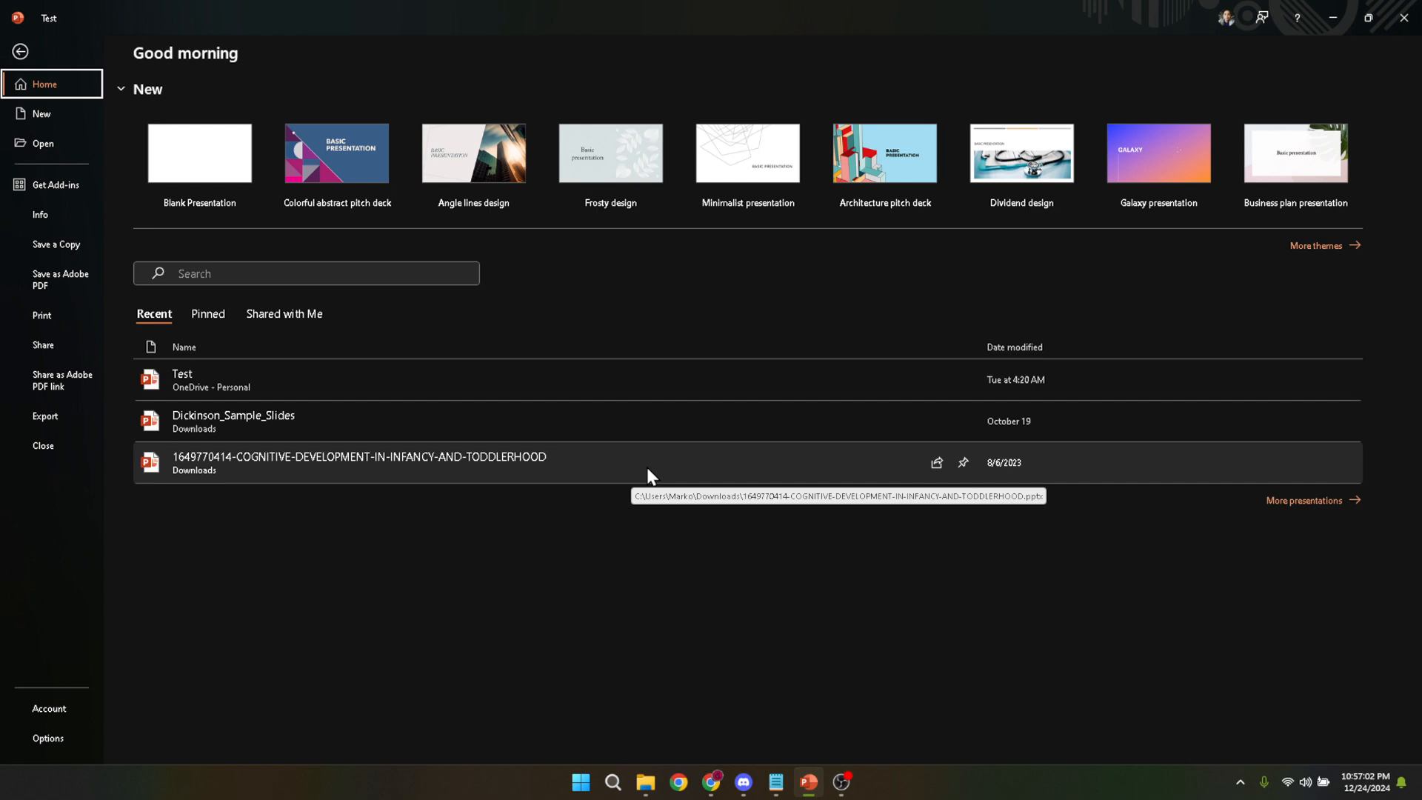
mouse_move(608, 481)
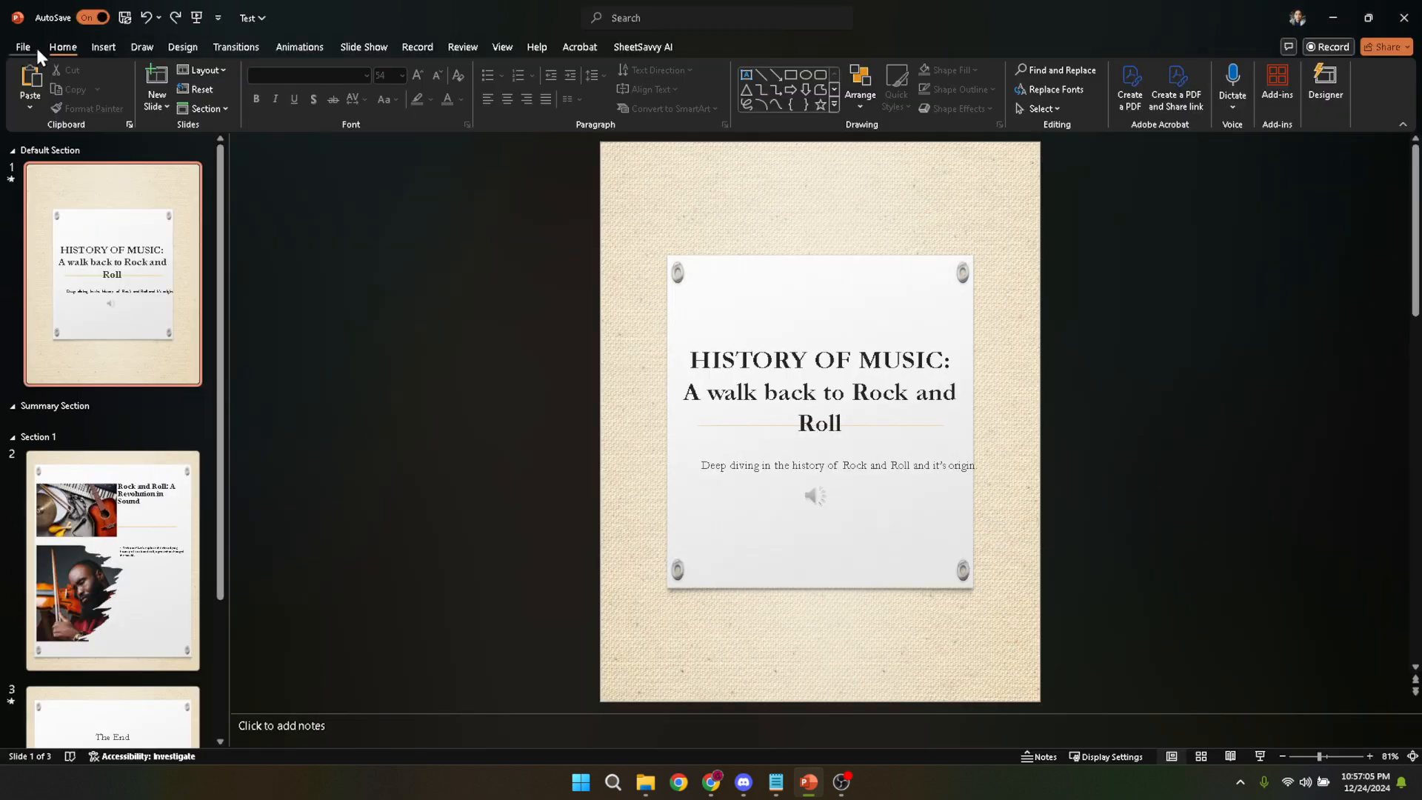
Return to PowerPoint's Home screen showing the Recent presentations list
click(22, 47)
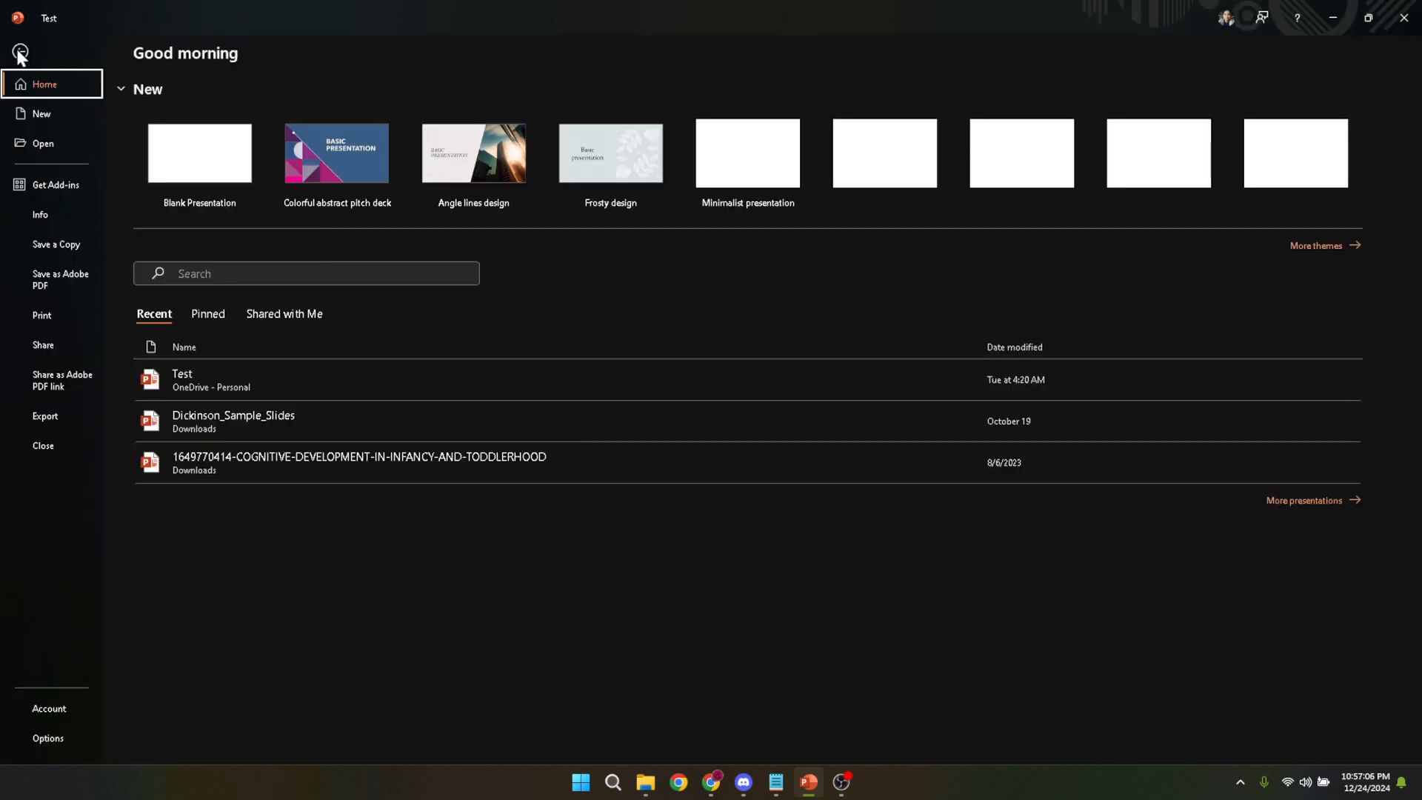
click(19, 53)
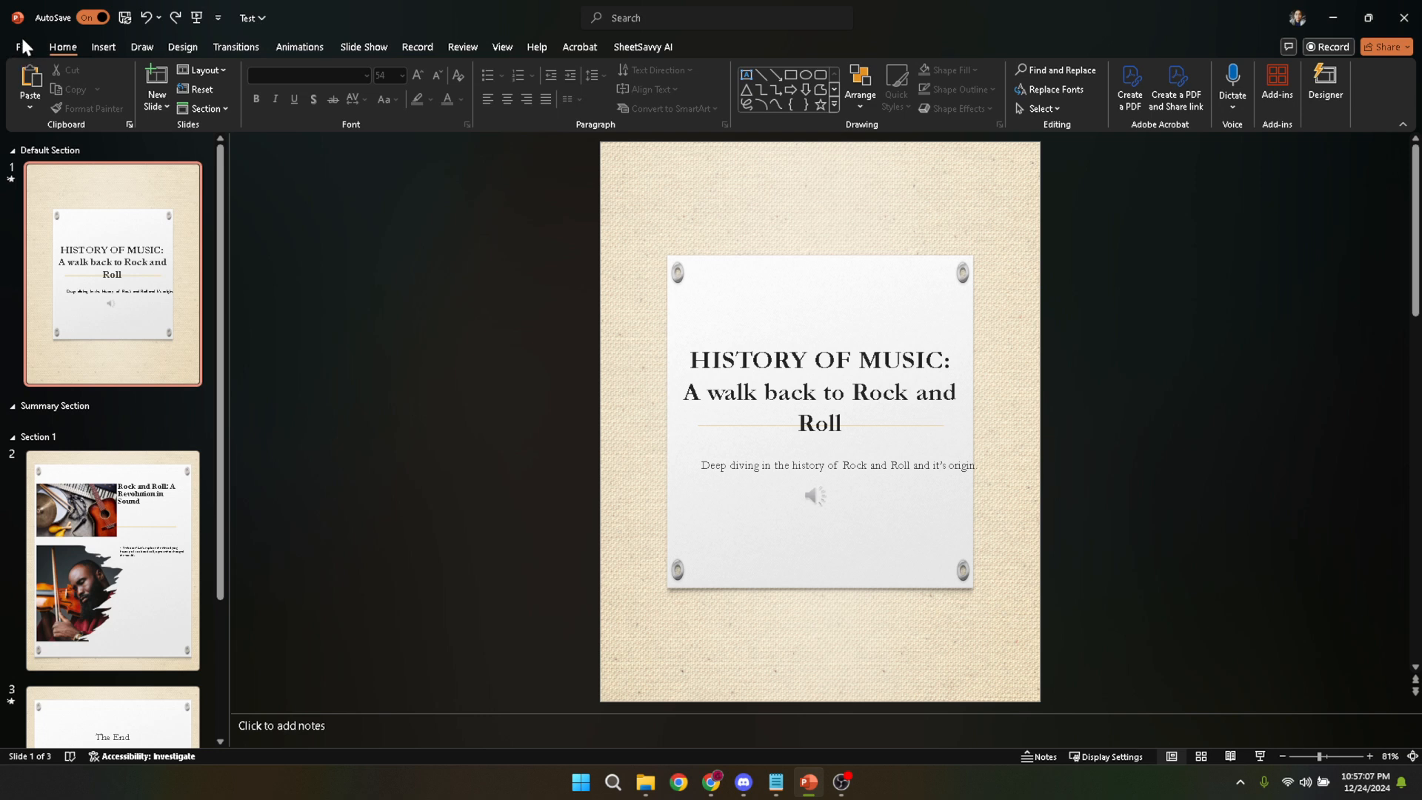
mouse_move(20, 47)
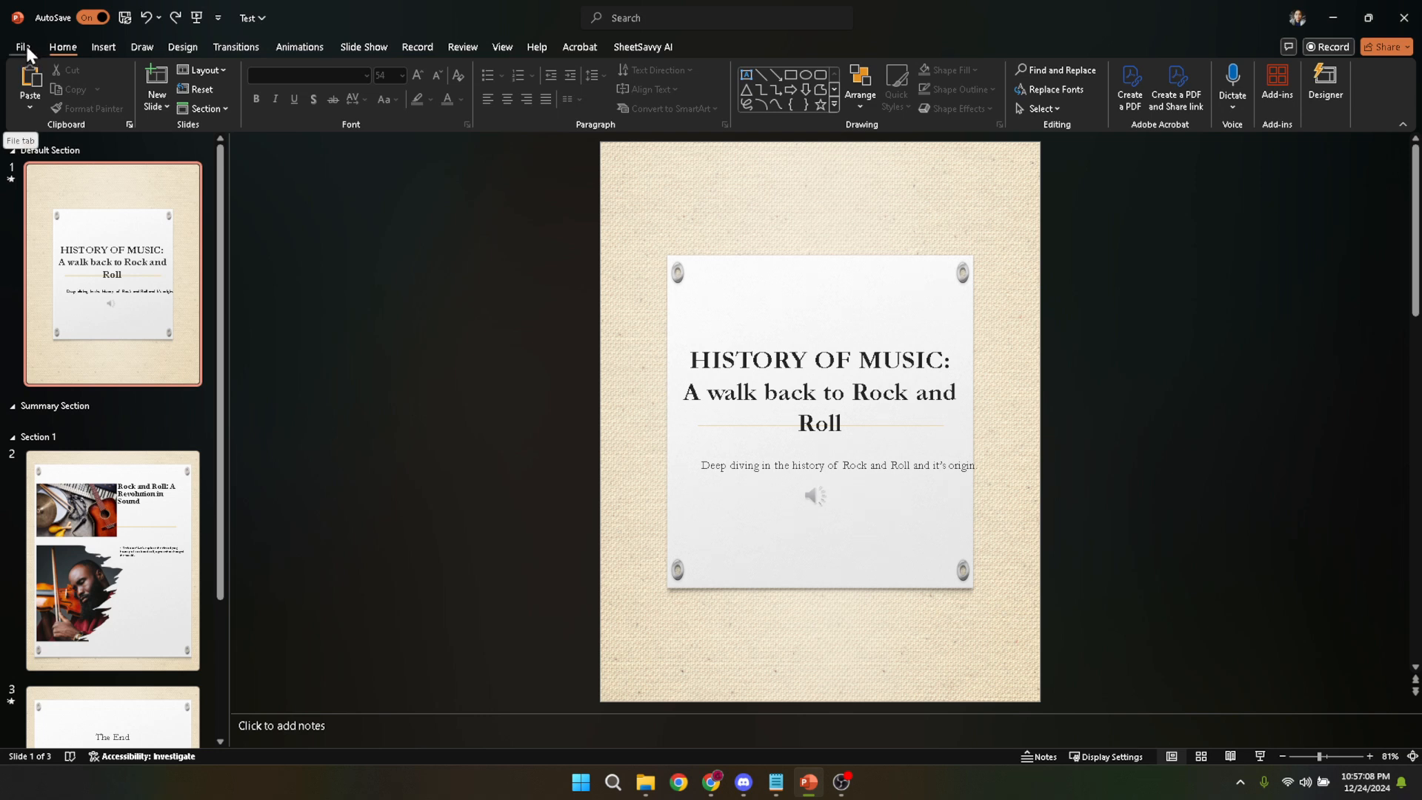
click(25, 47)
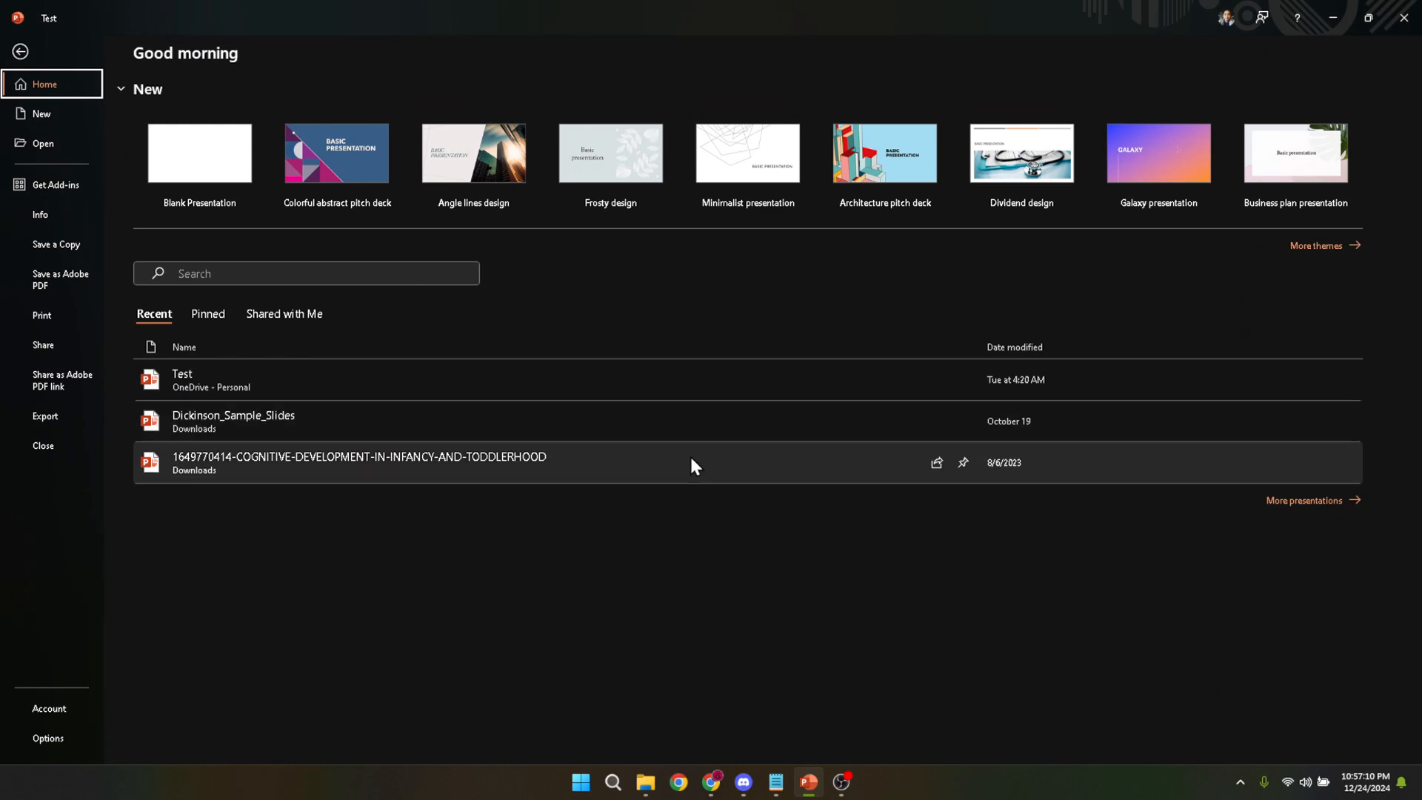
mouse_move(694, 464)
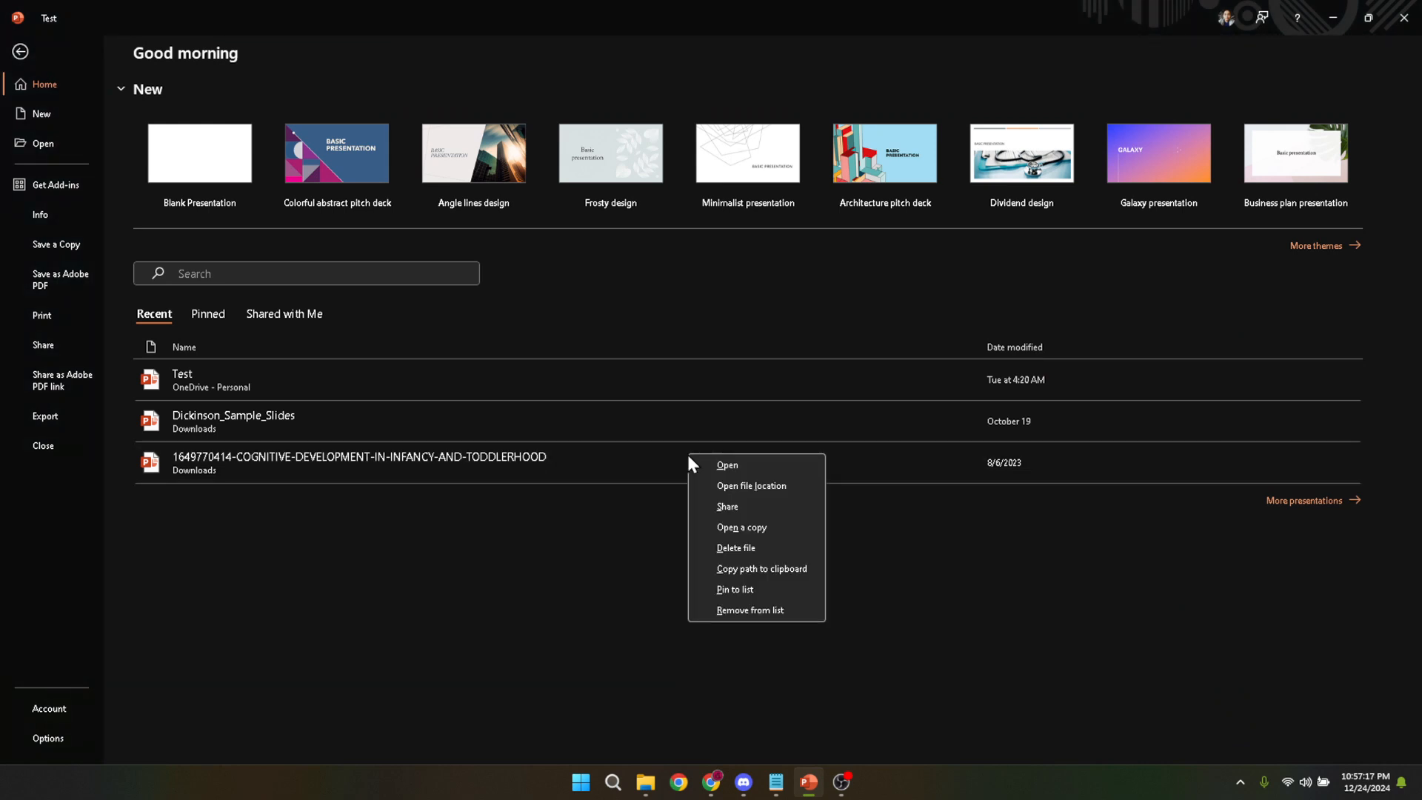
mouse_move(725, 464)
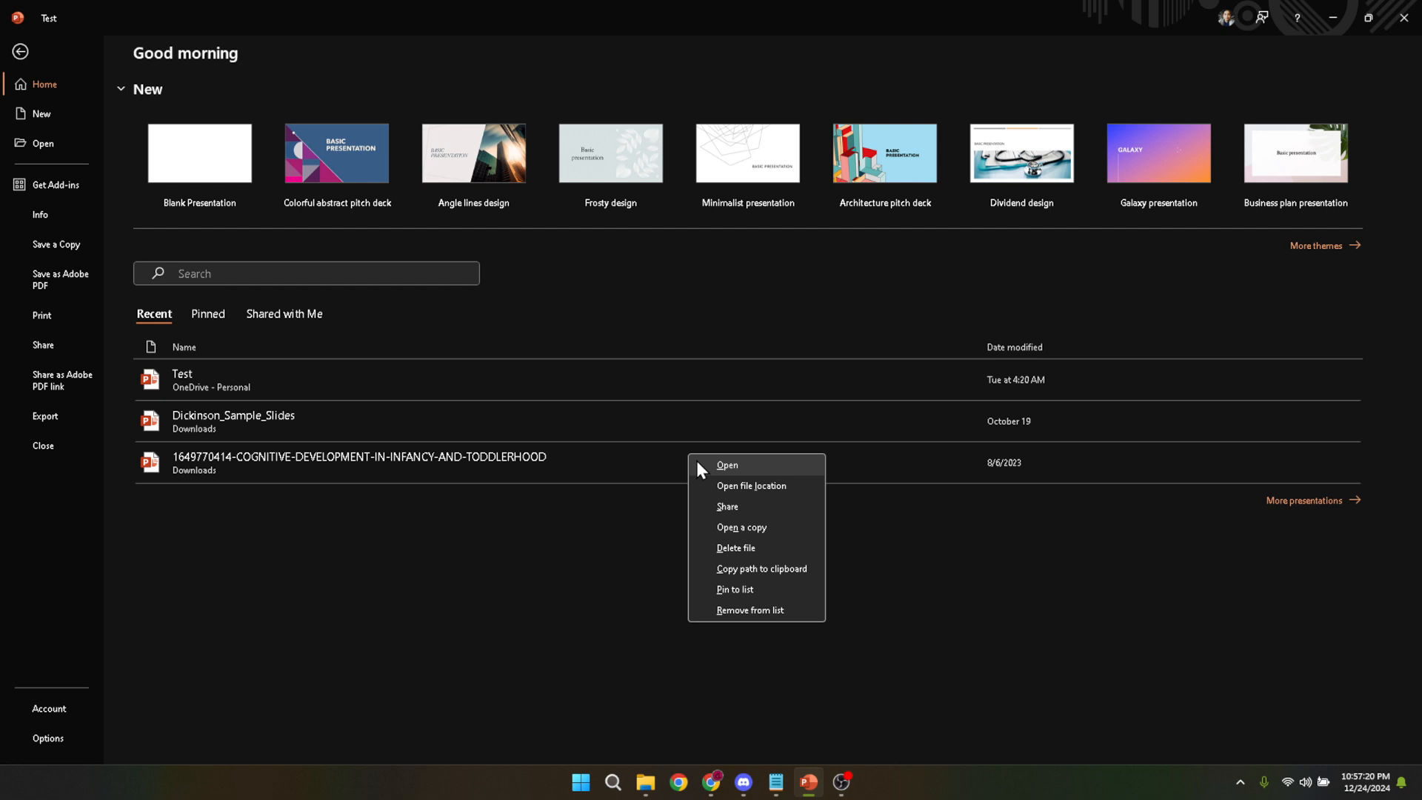
mouse_move(710, 488)
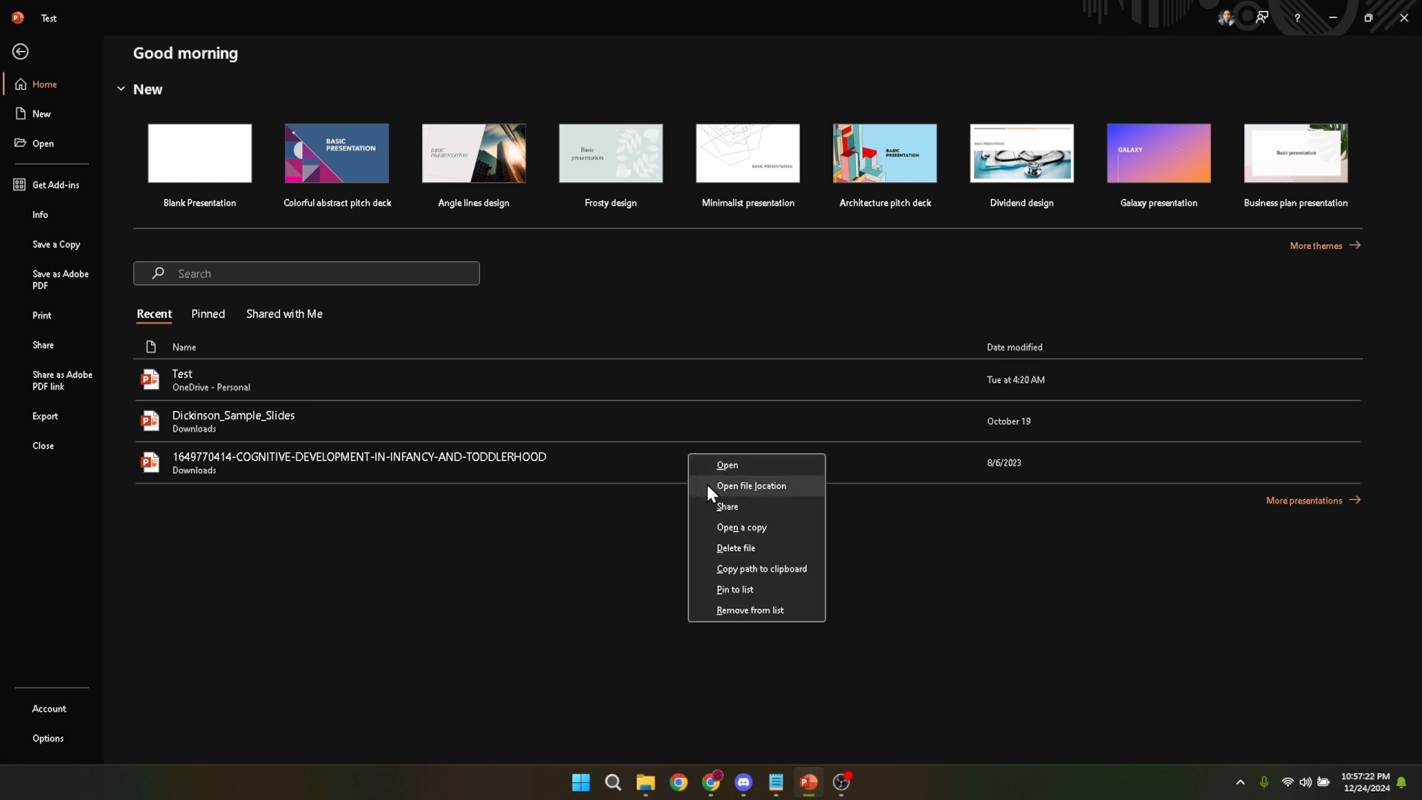
mouse_move(735, 594)
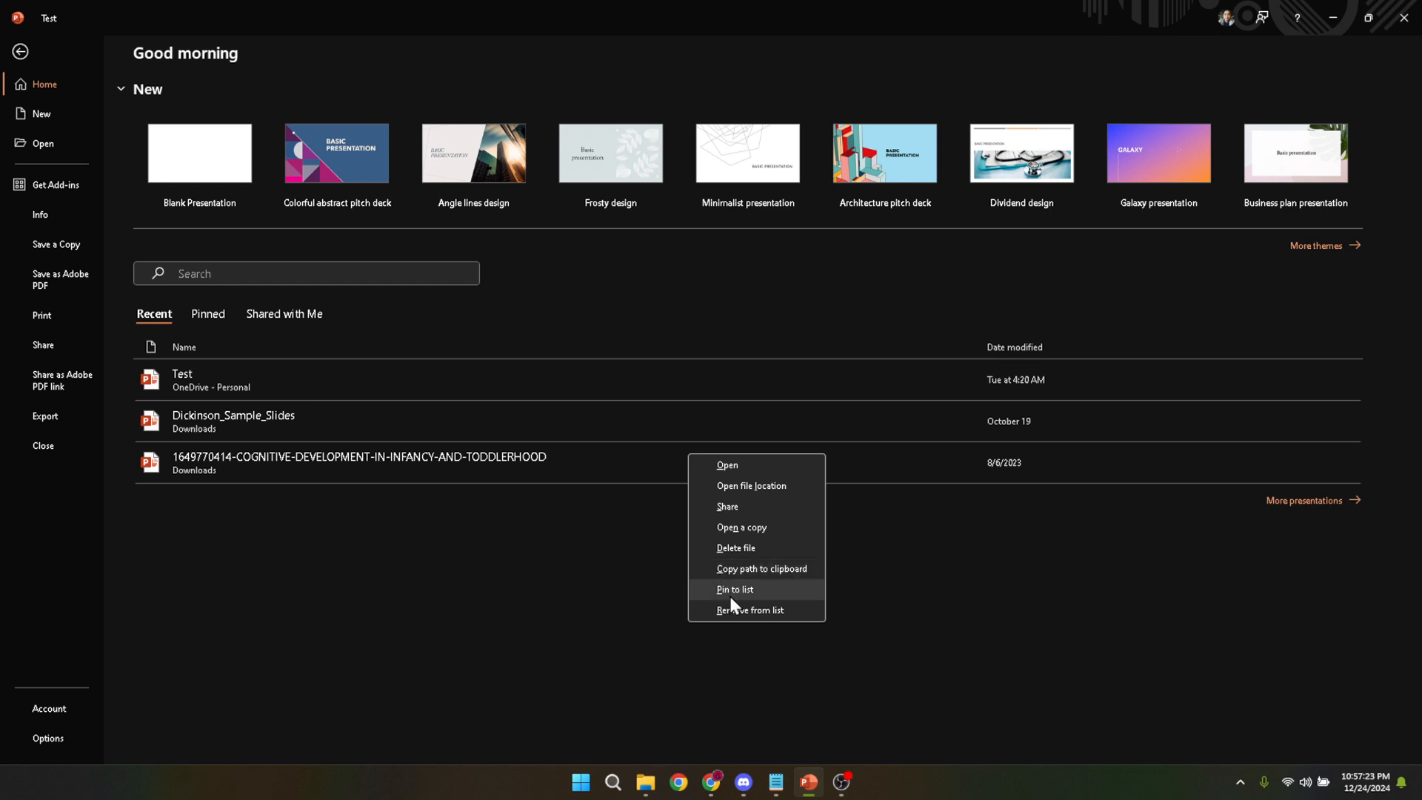
mouse_move(751, 485)
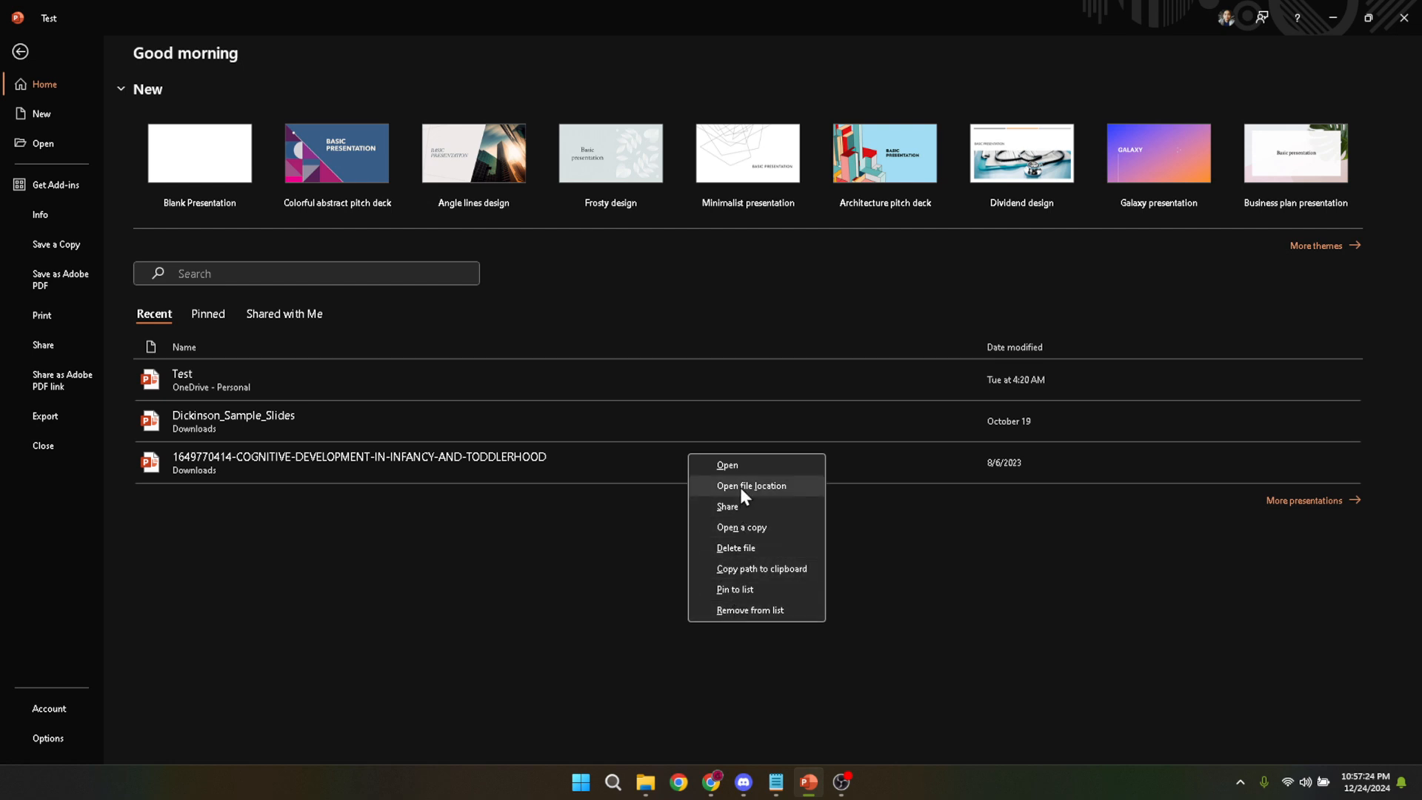
mouse_move(742, 527)
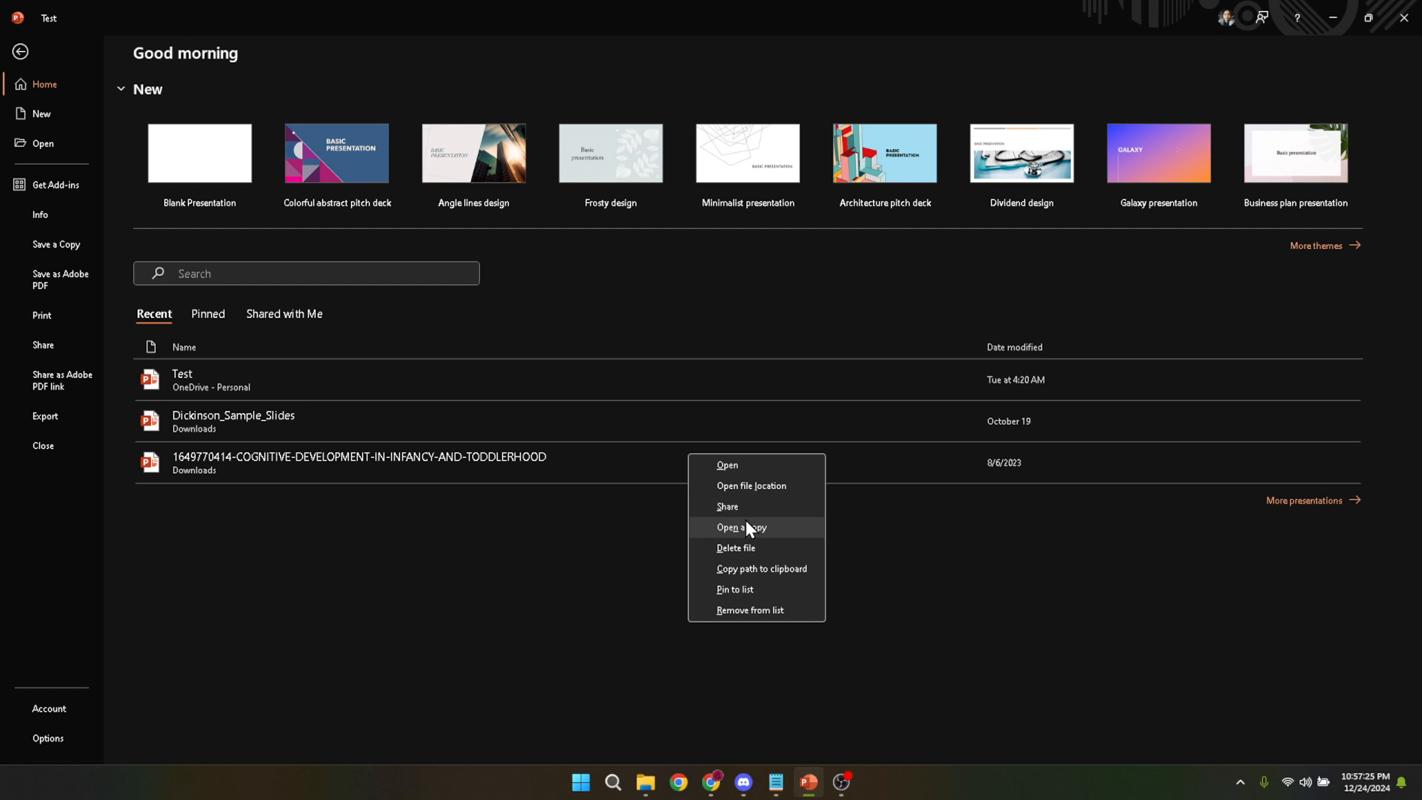
mouse_move(735, 546)
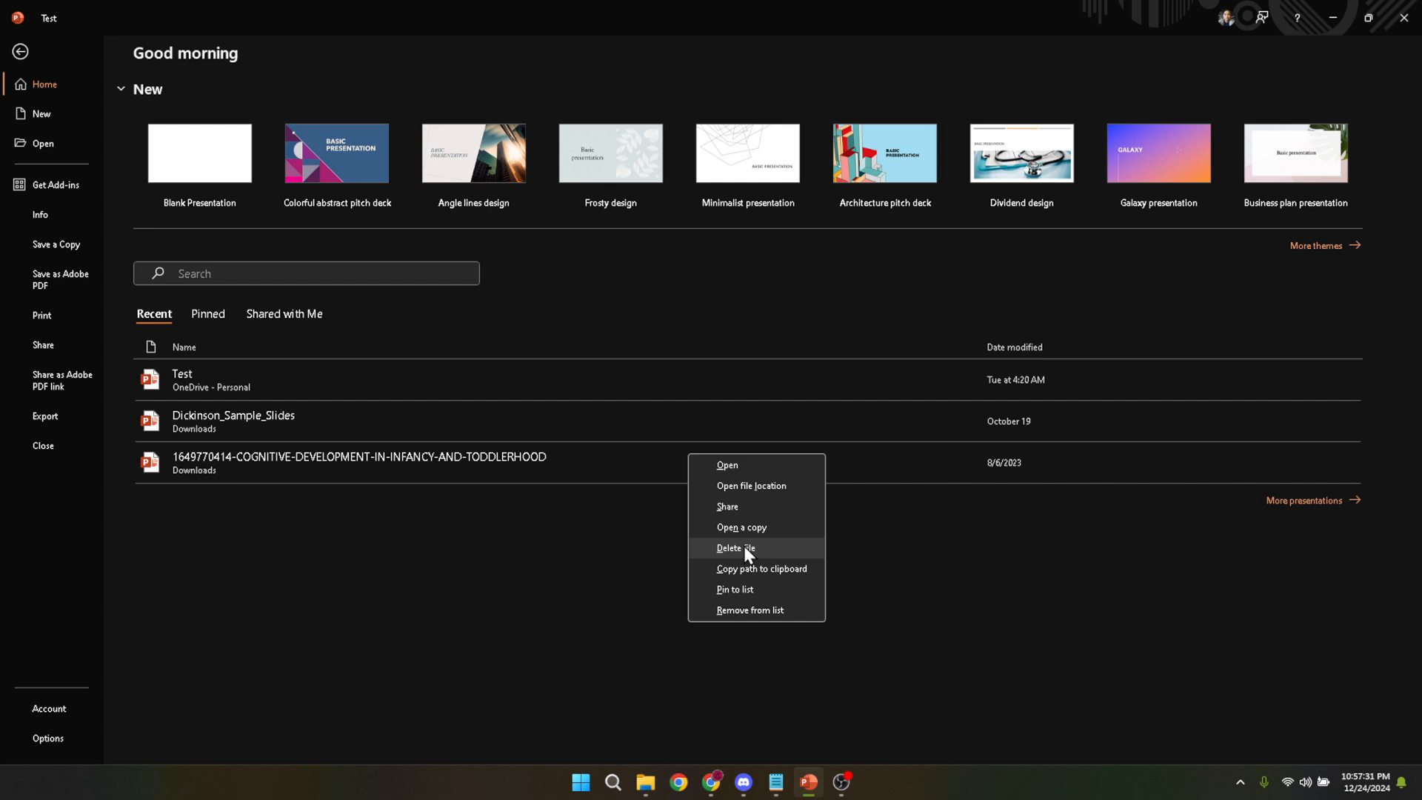
mouse_move(734, 550)
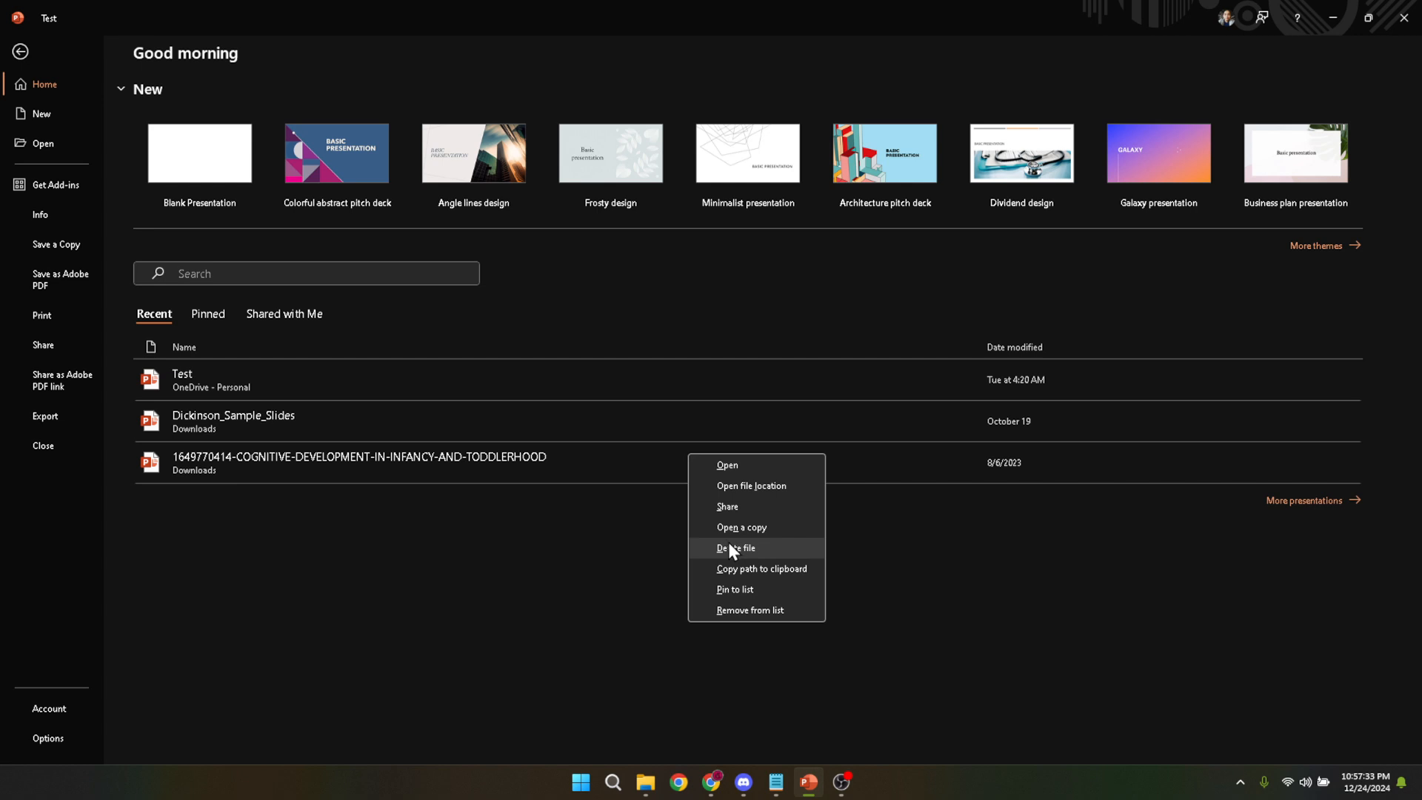
mouse_move(746, 554)
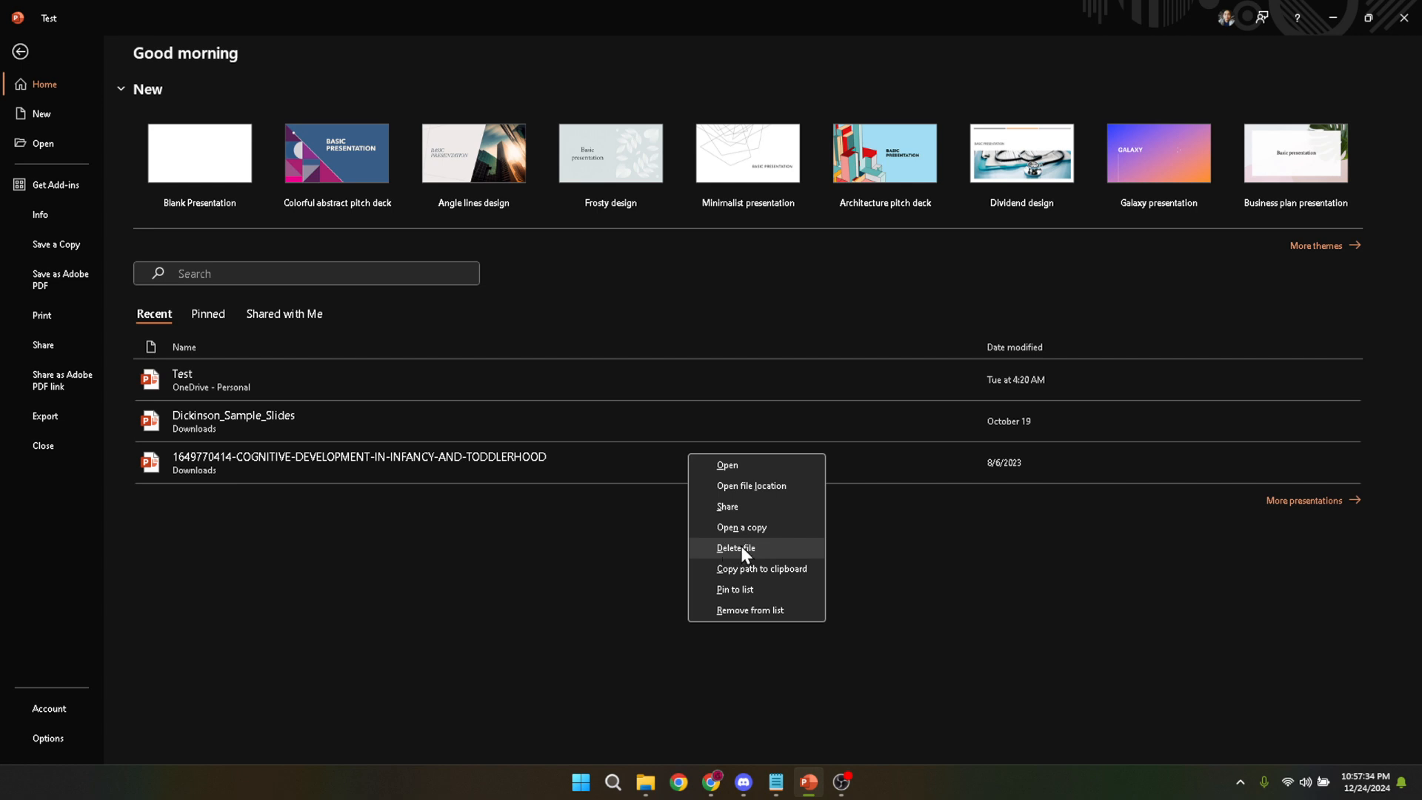
mouse_move(760, 554)
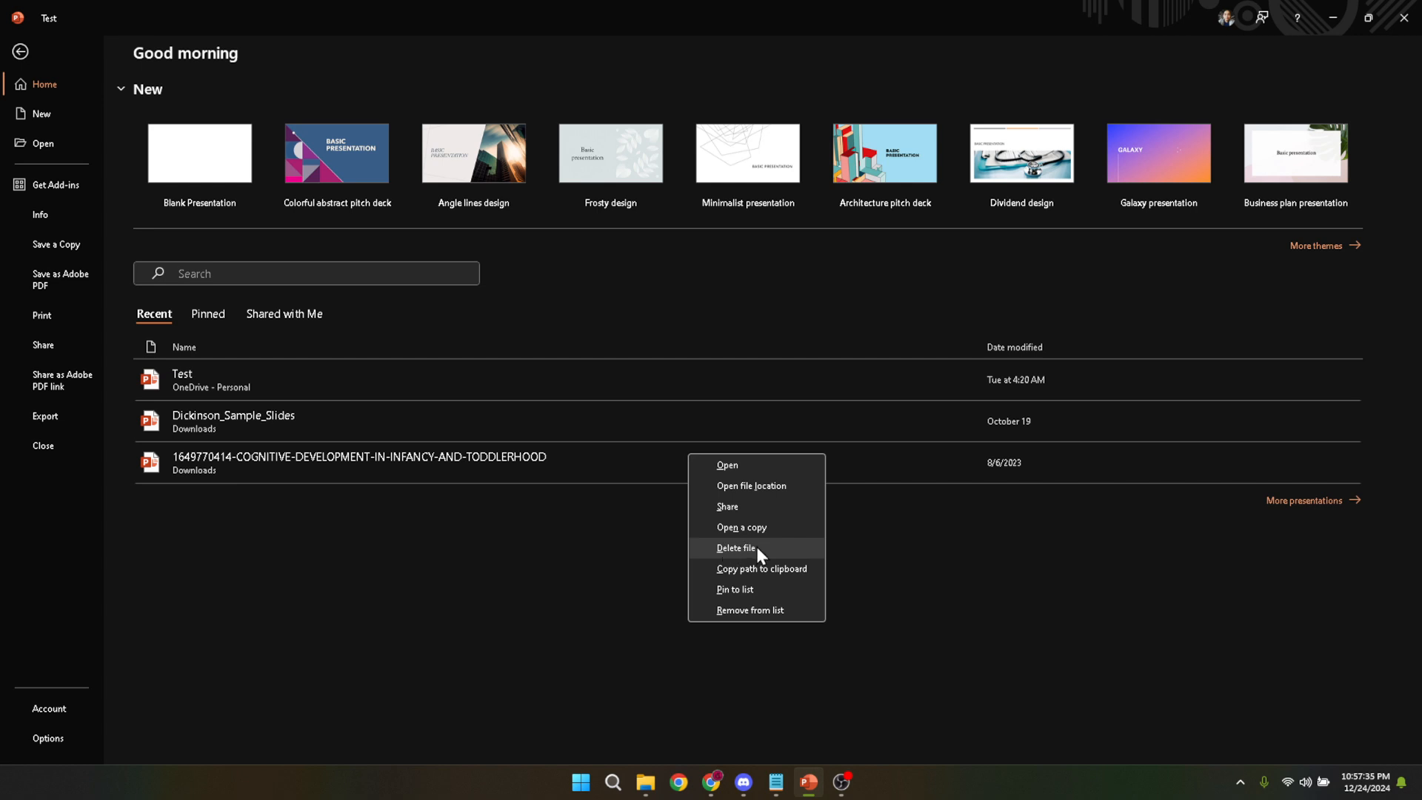
Delete the COGNITIVE-DEVELOPMENT-IN-INFANCY-AND-TODDLERHOOD file from Recent and confirm the deletion
click(736, 548)
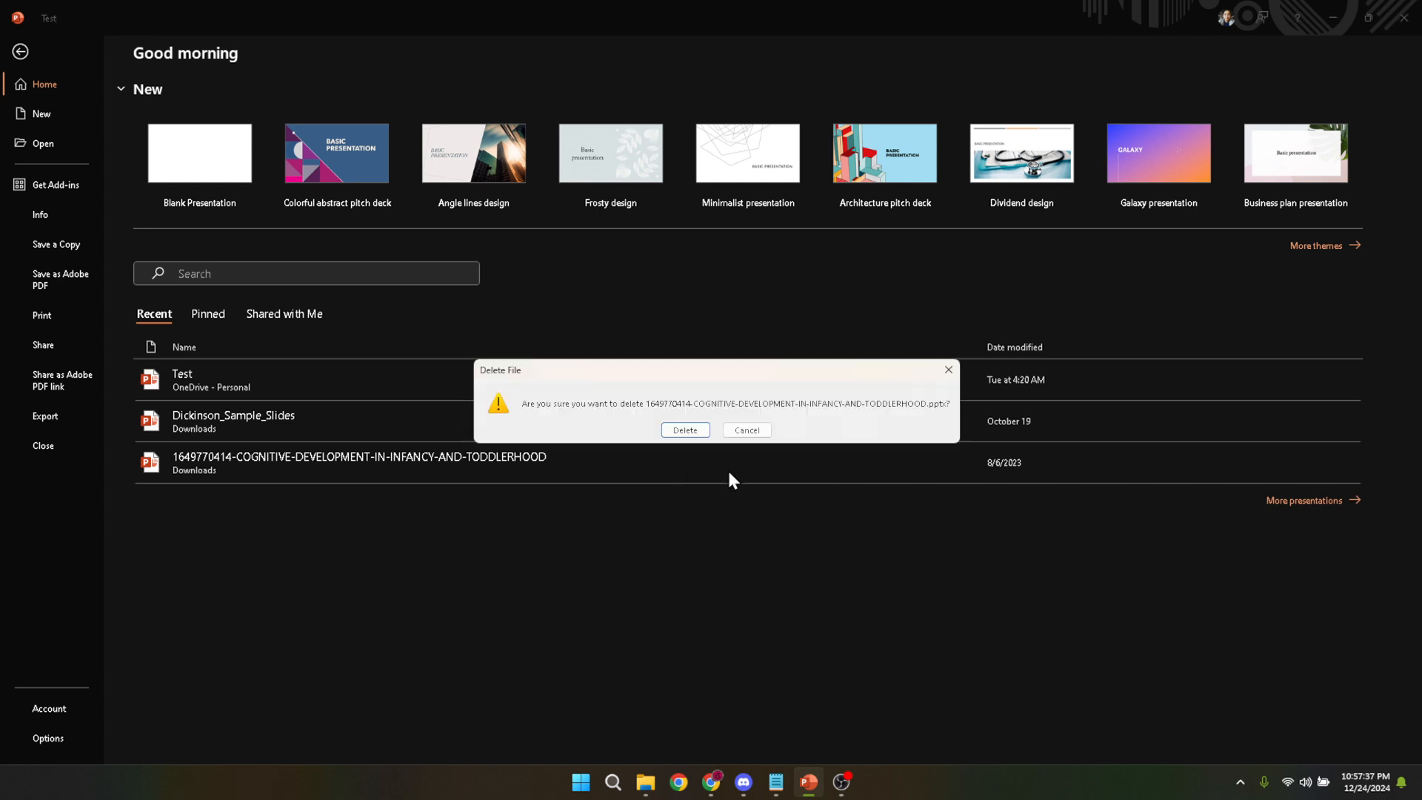
click(685, 430)
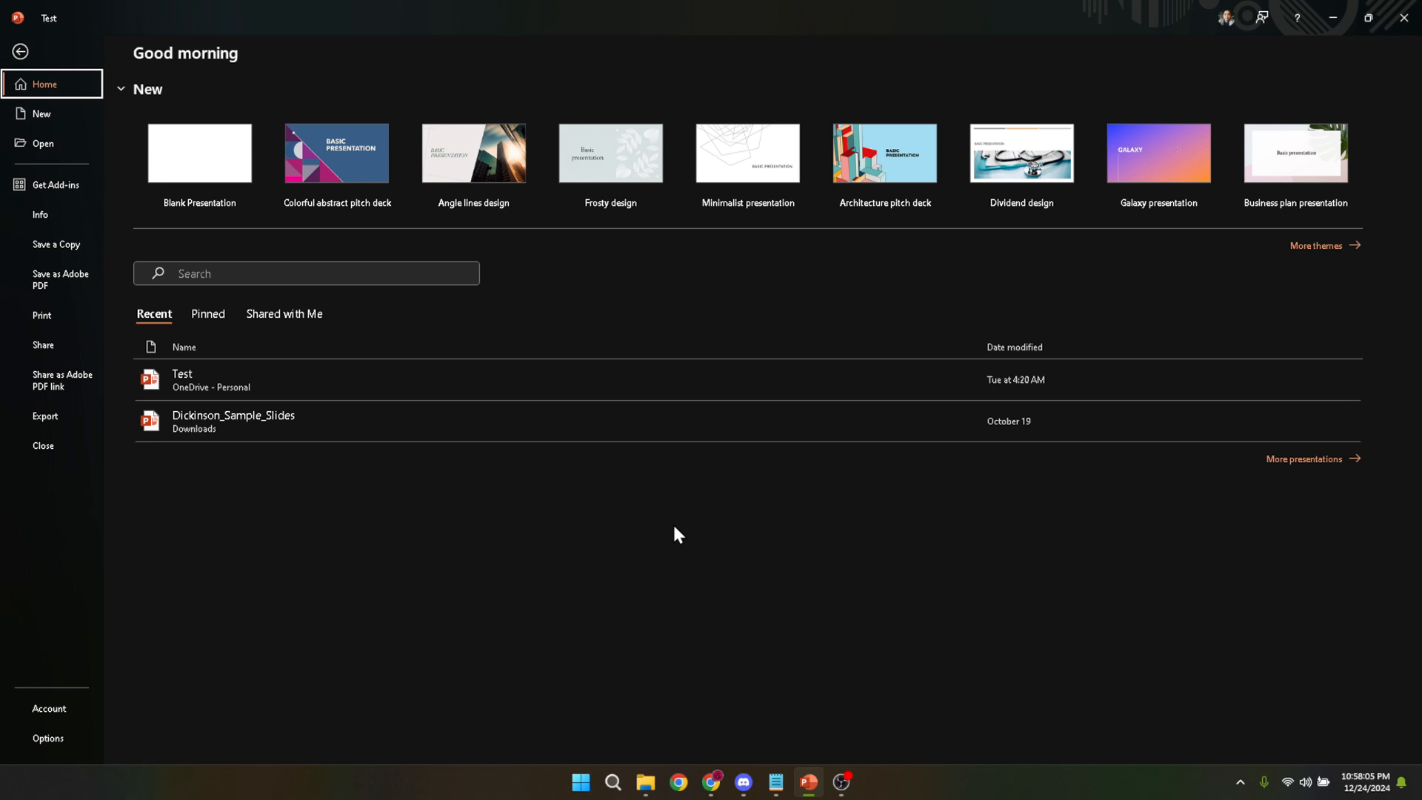
mouse_move(635, 547)
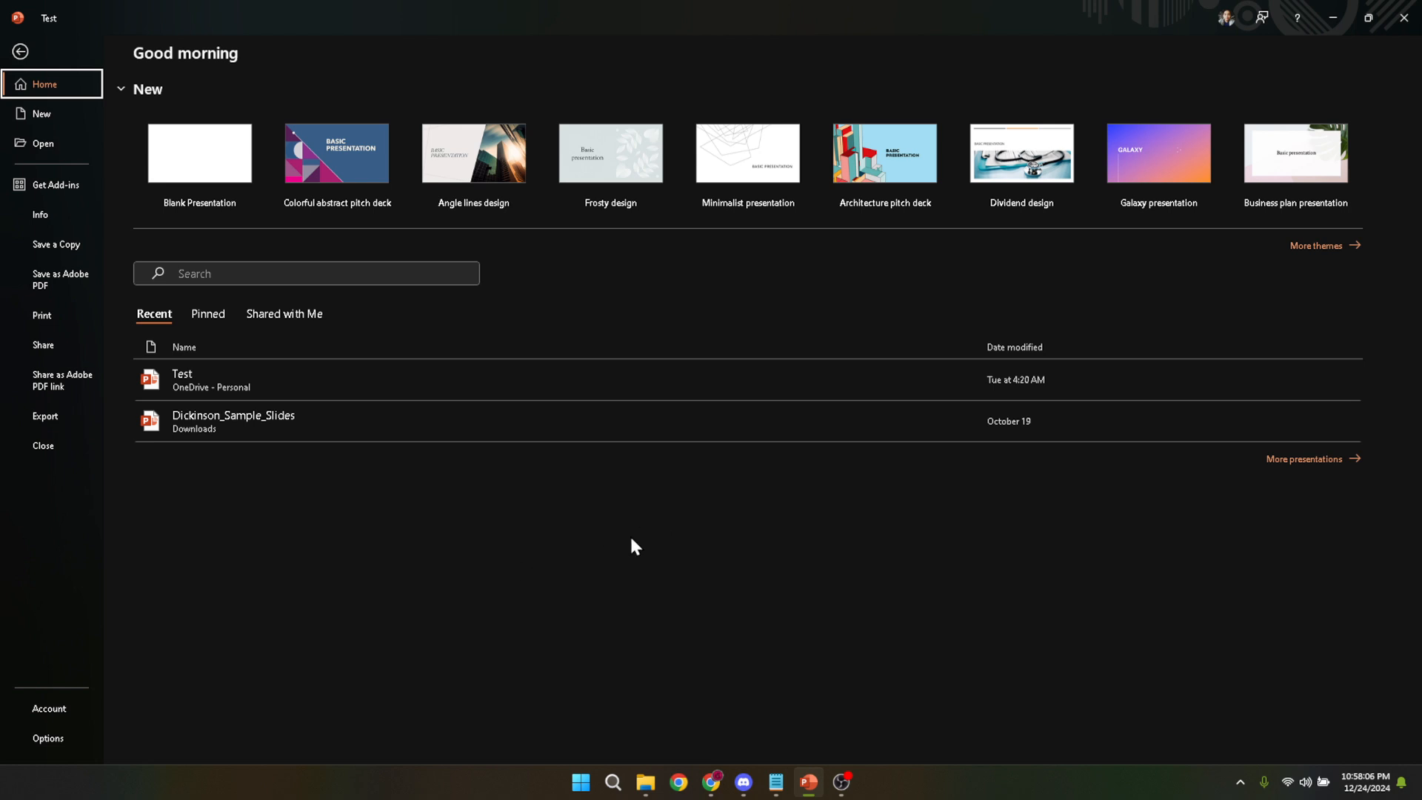